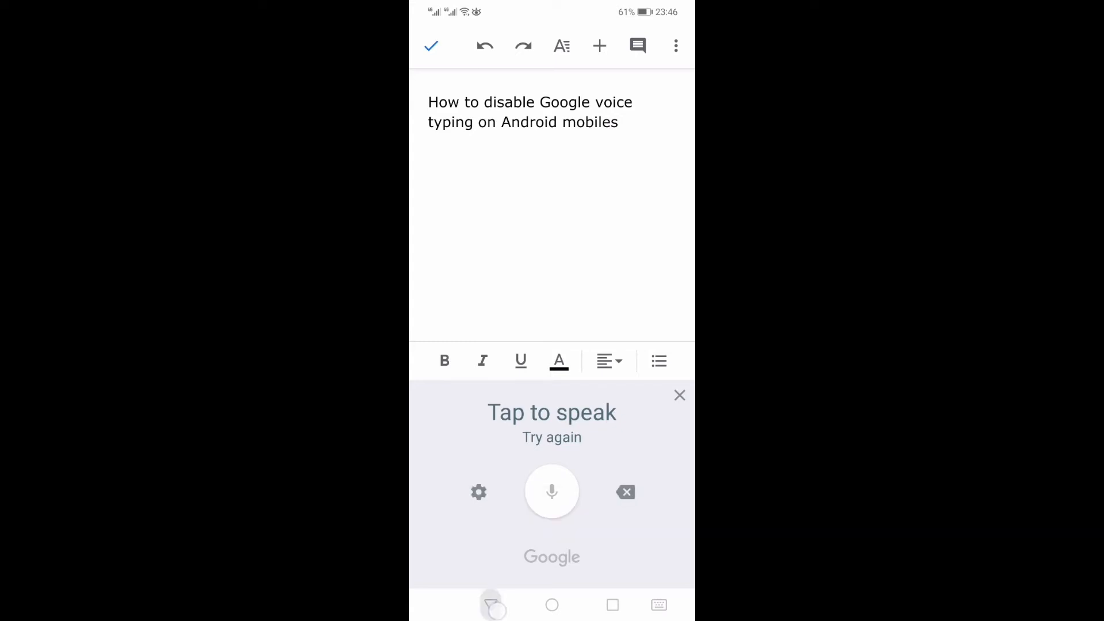
Step: Close the Tap to speak panel and bring back the Gboard keyboard at the text's end
{"action": "left_click", "coordinate": [680, 395]}
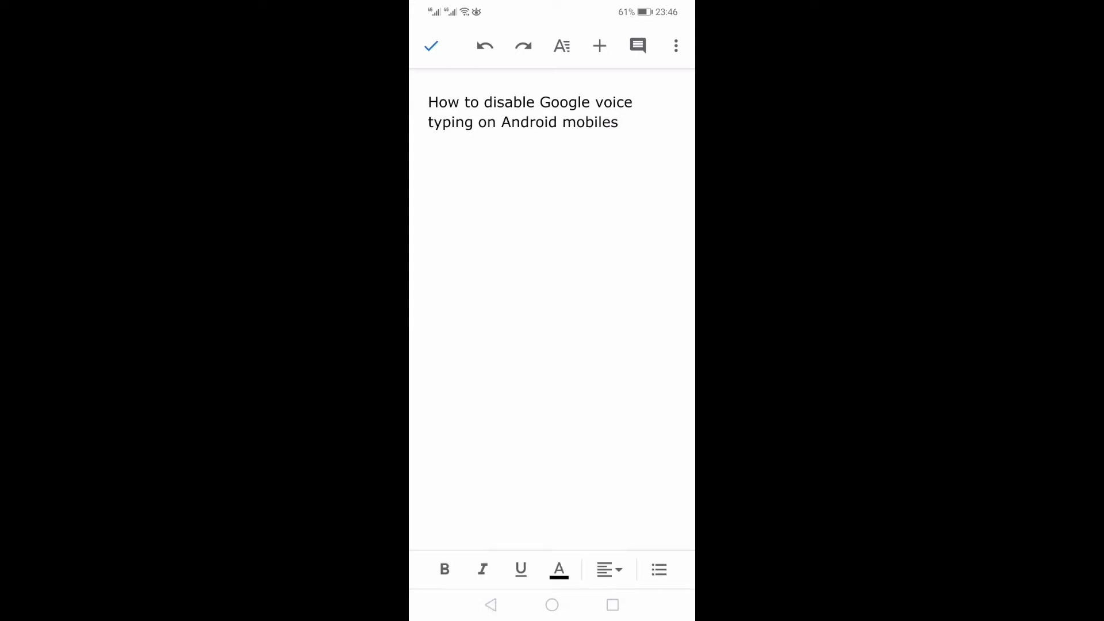
{"action": "left_click", "coordinate": [592, 122]}
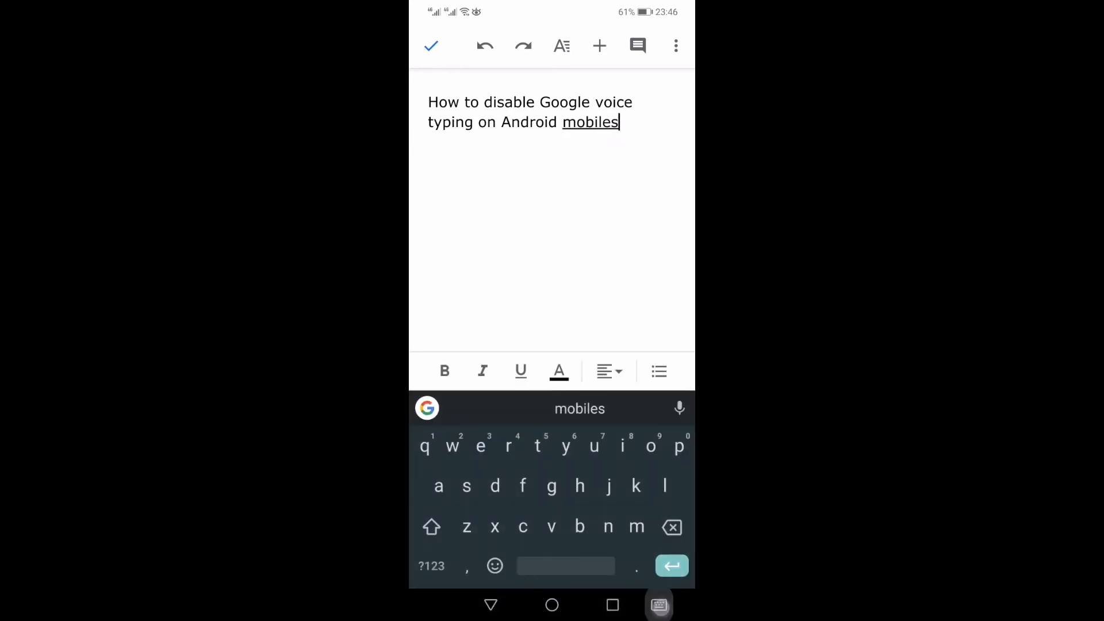
Step: Show the Select input method list with Gboard, Google voice typing and Huawei IME
{"action": "left_click", "coordinate": [659, 605]}
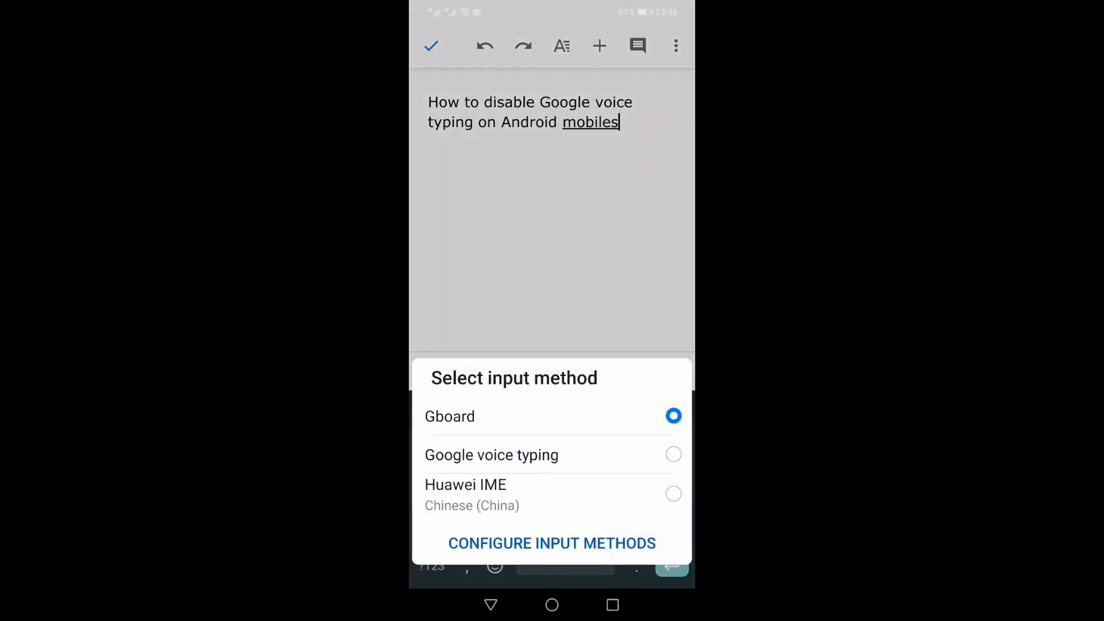
{"action": "left_click", "coordinate": [449, 416]}
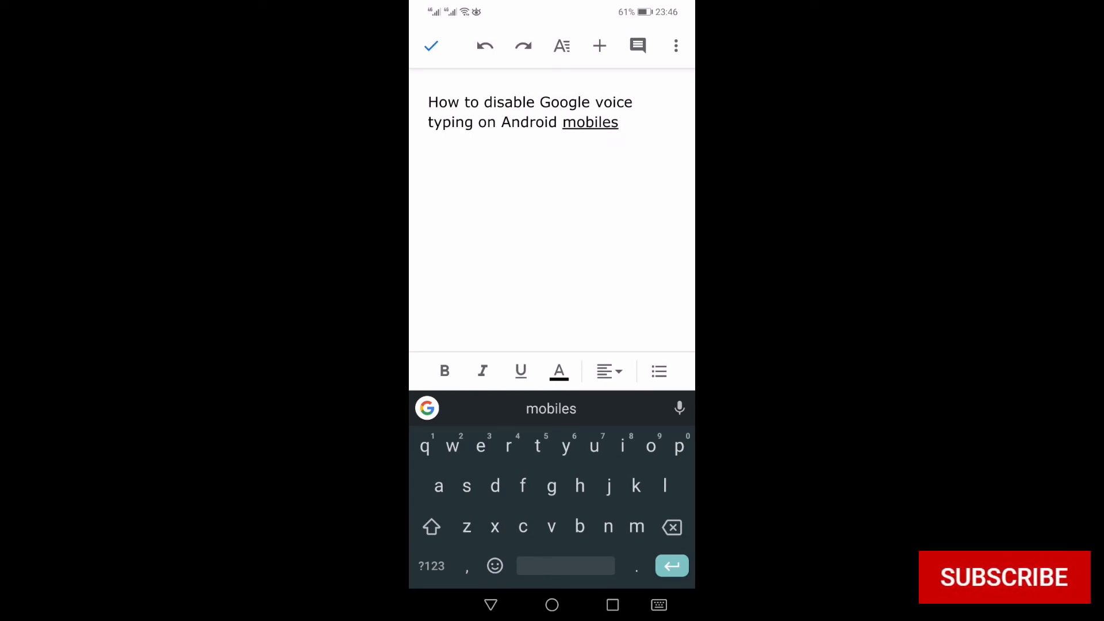
{"action": "left_click", "coordinate": [659, 604]}
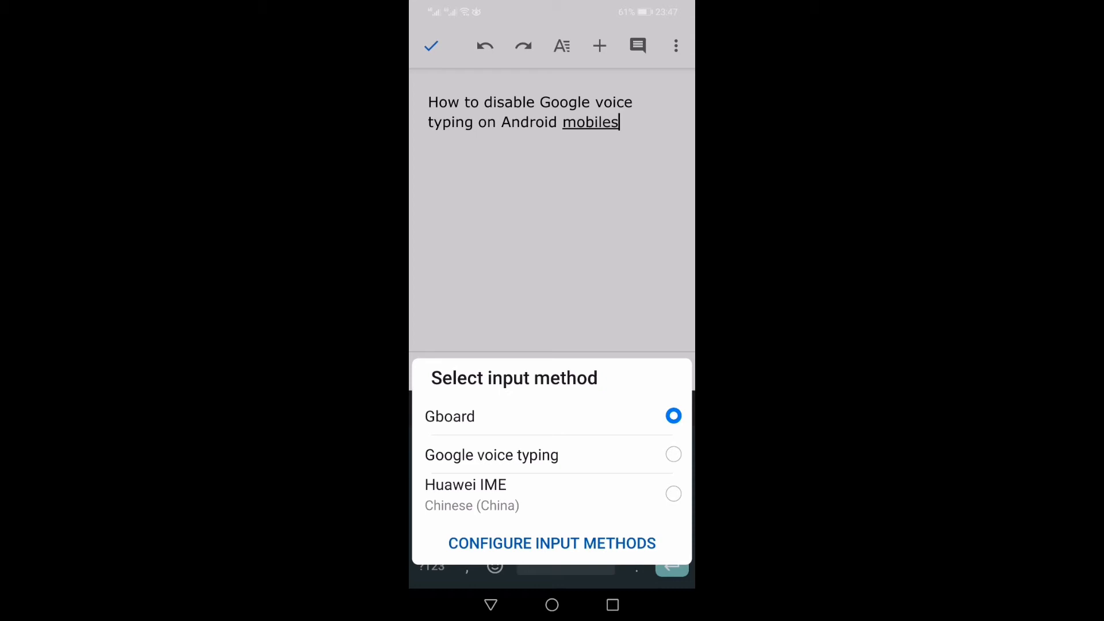
Step: Disable the Google voice typing virtual keyboard under Configure Input Methods
{"action": "left_click", "coordinate": [552, 543]}
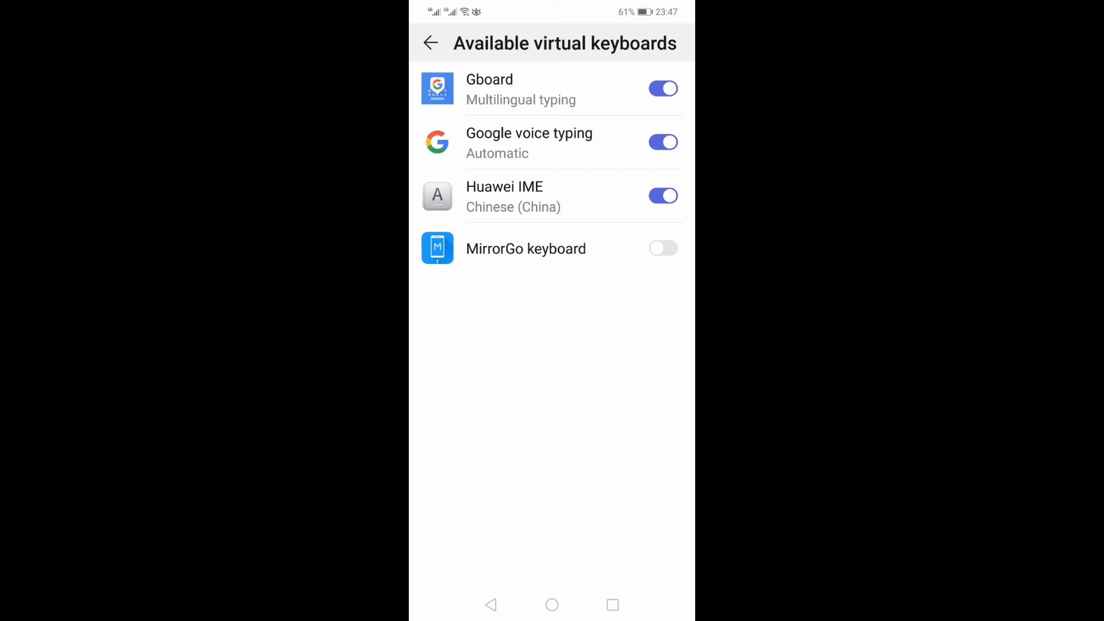
{"action": "left_click", "coordinate": [662, 142]}
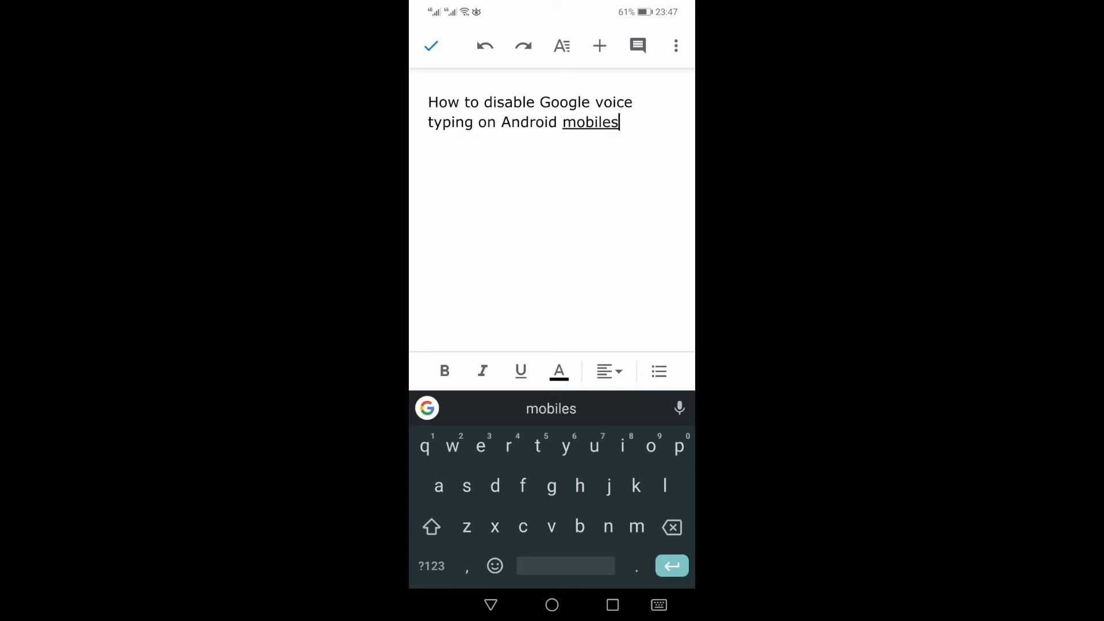
Step: Reach Gboard's Voice typing page and switch off Use voice typing
{"action": "key", "text": "enter"}
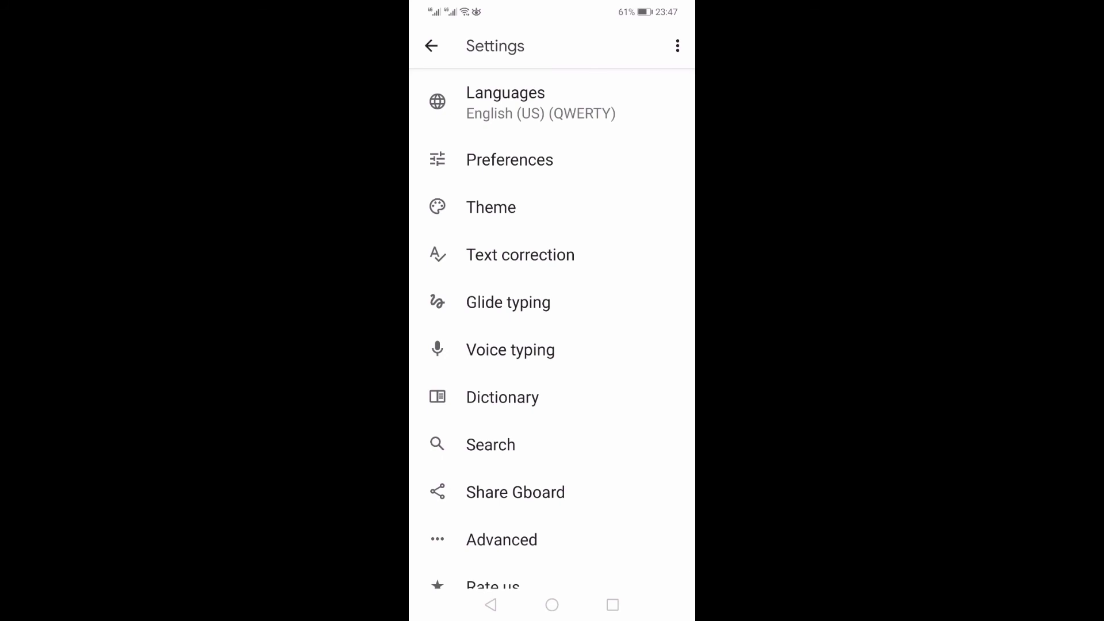
{"action": "left_click", "coordinate": [511, 349]}
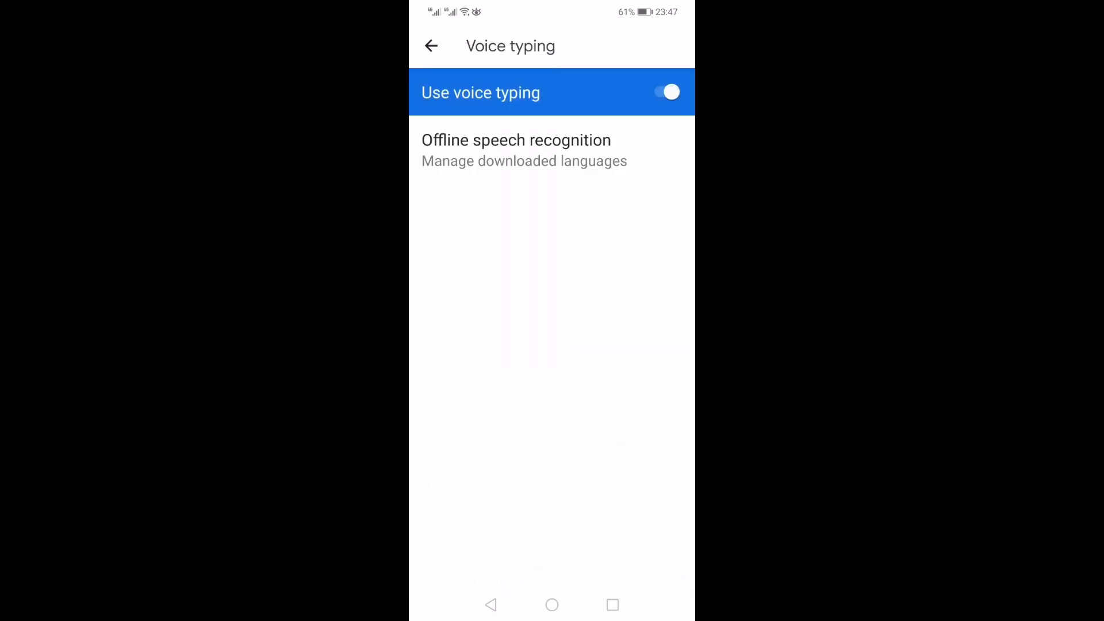
{"action": "left_click", "coordinate": [665, 92]}
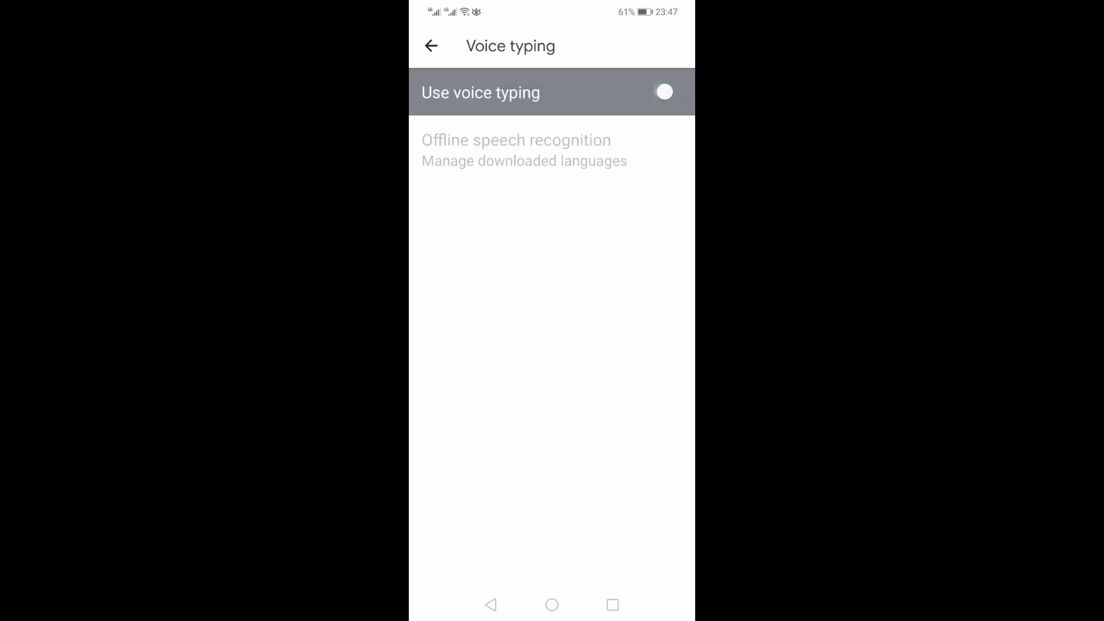
Step: Return to the Google Docs document, now with a keyboard lacking the microphone
{"action": "left_click", "coordinate": [661, 92]}
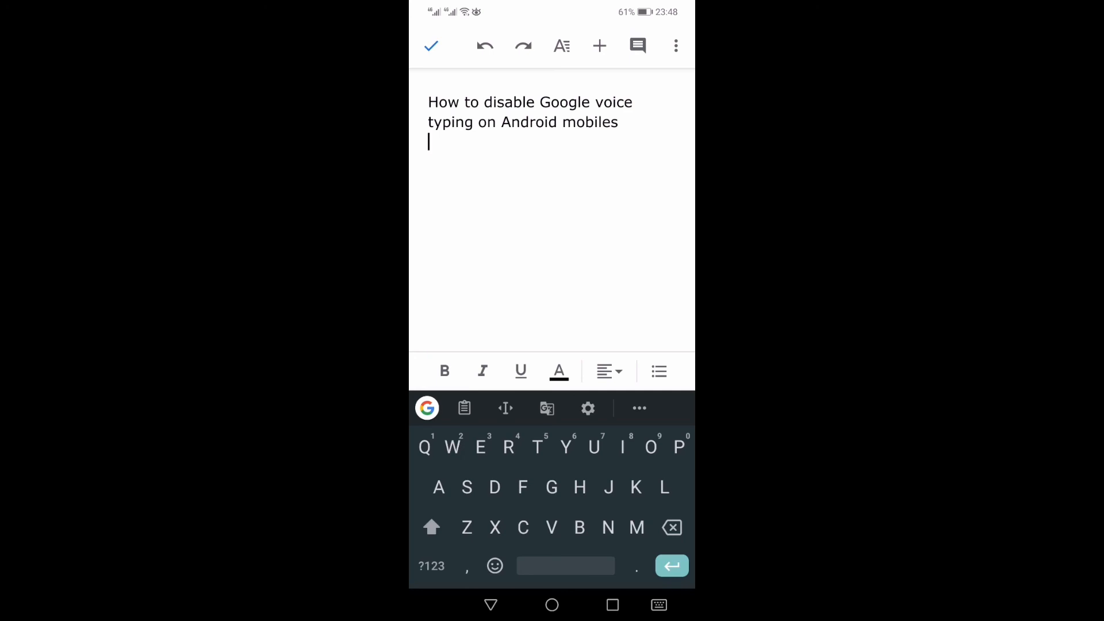
{"action": "left_click", "coordinate": [659, 605]}
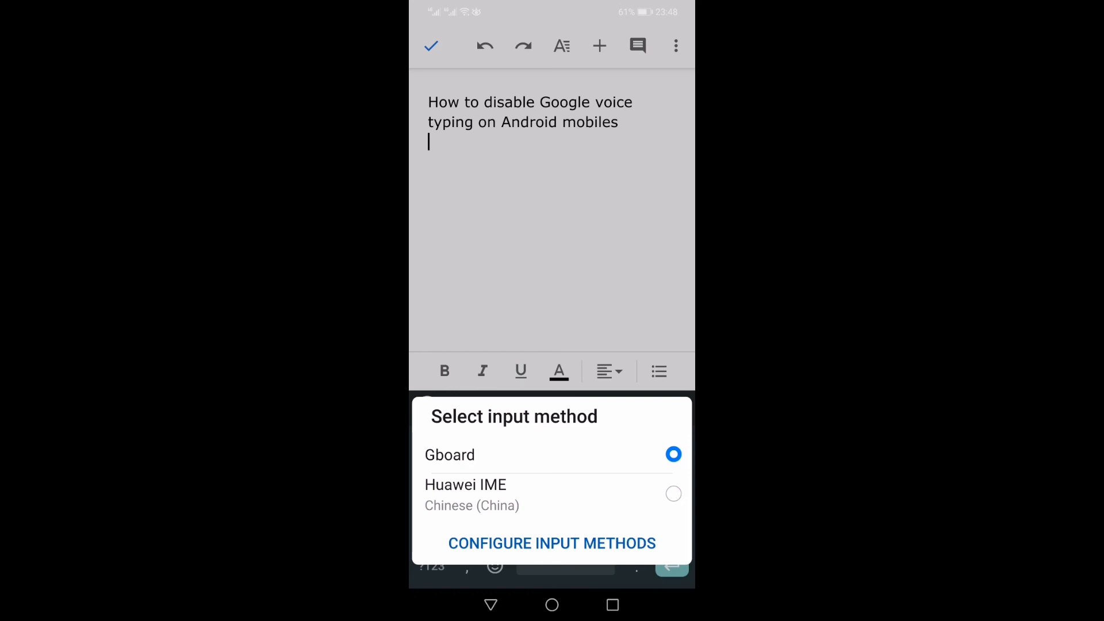
{"action": "left_click", "coordinate": [450, 455]}
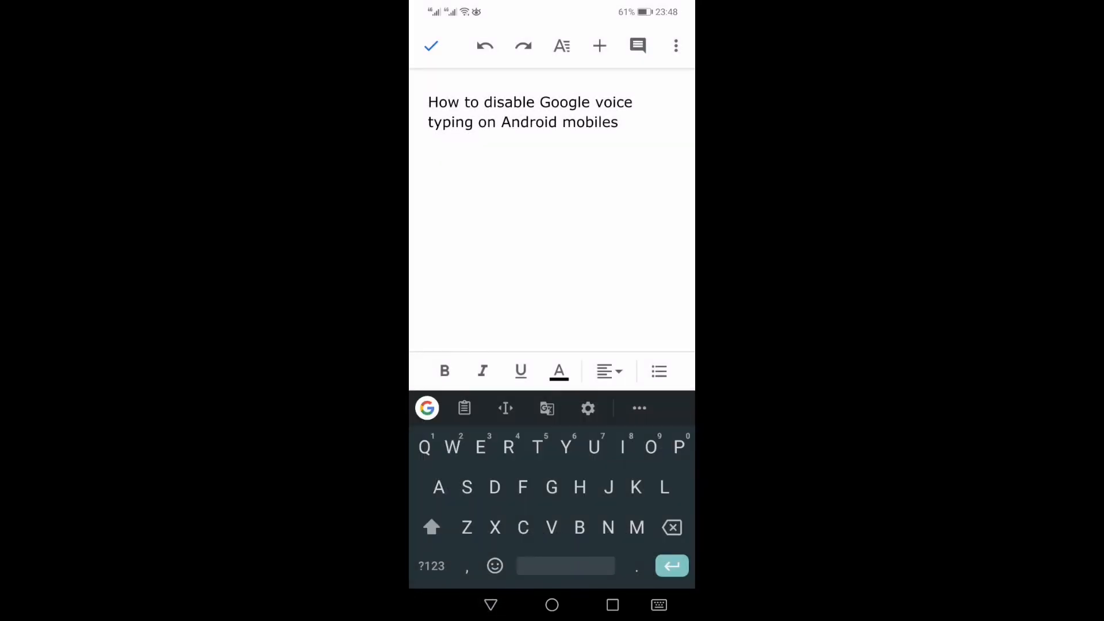